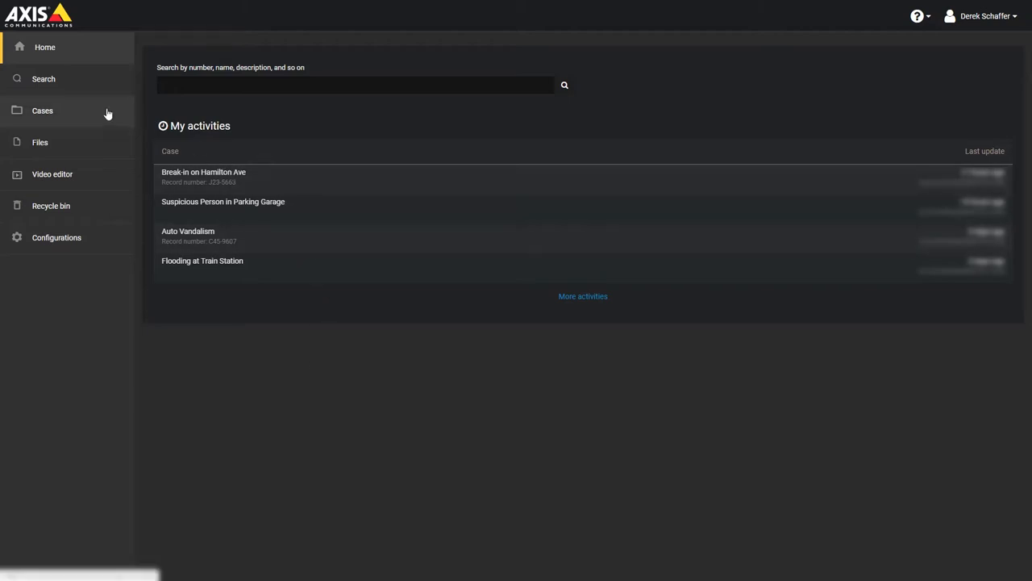
- Run an empty search on the Cases page to list all six existing cases
{"action": "left_click", "coordinate": [42, 110]}
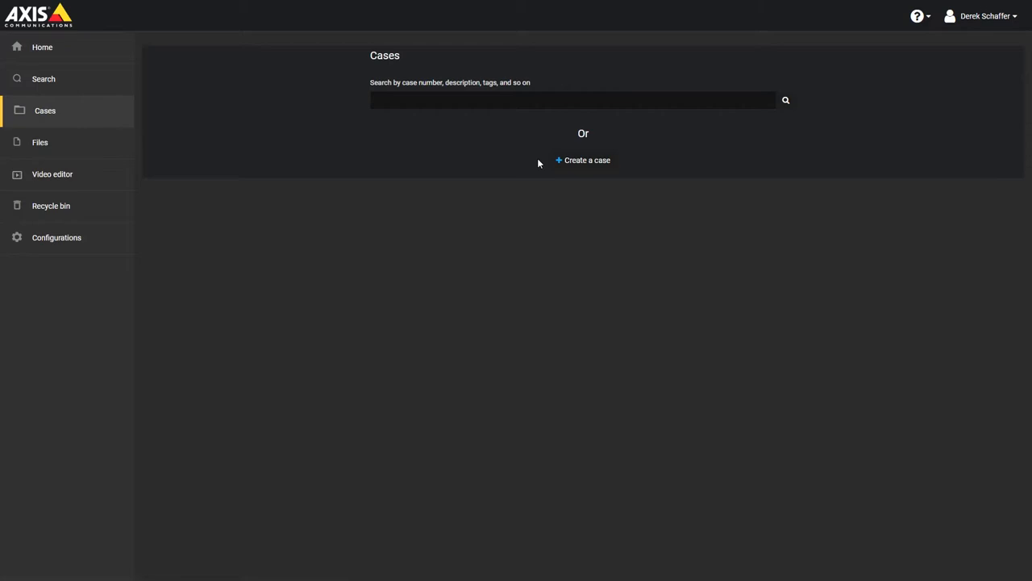
{"action": "left_click", "coordinate": [43, 78]}
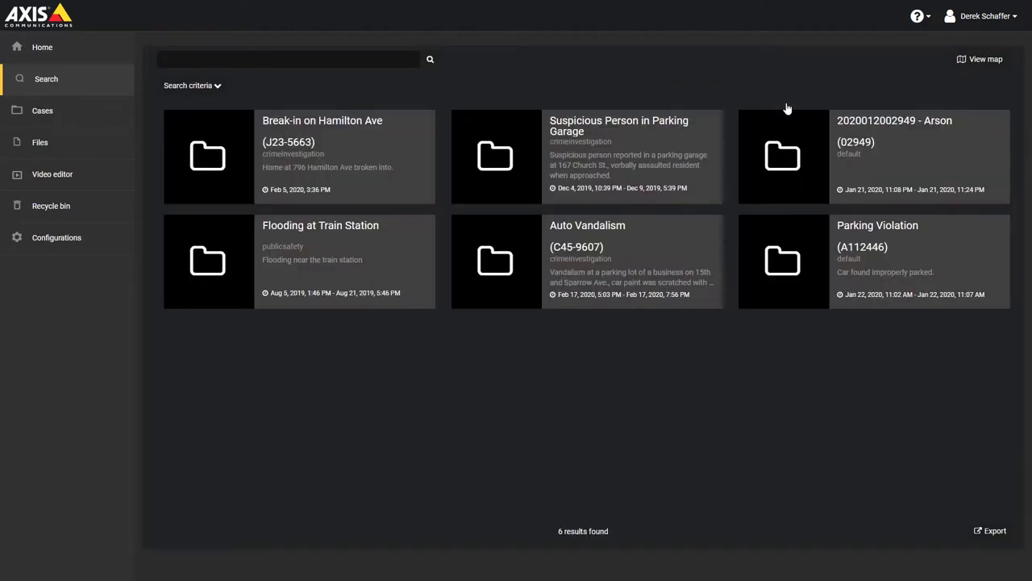
{"action": "mouse_move", "coordinate": [420, 176]}
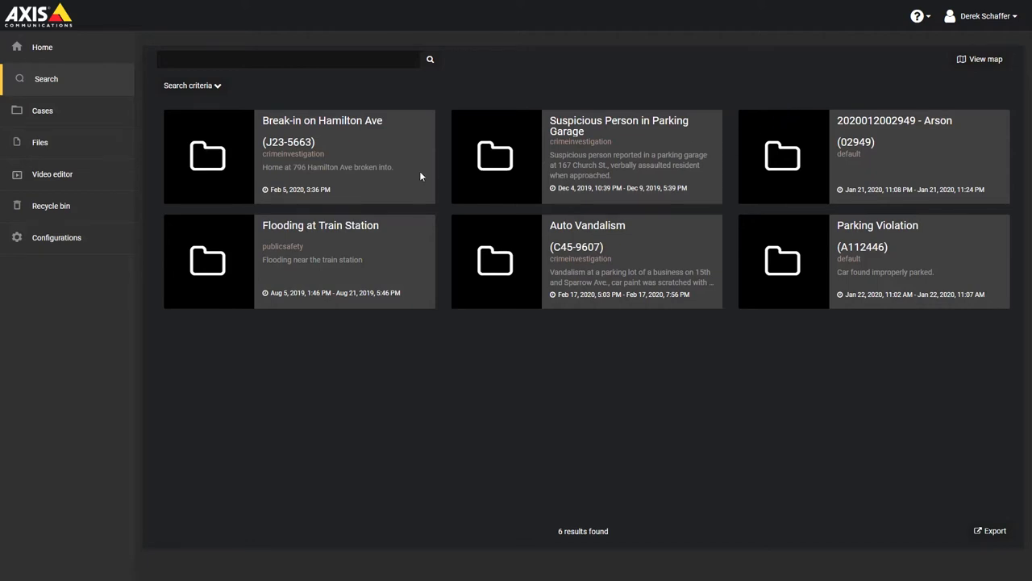
{"action": "mouse_move", "coordinate": [310, 162]}
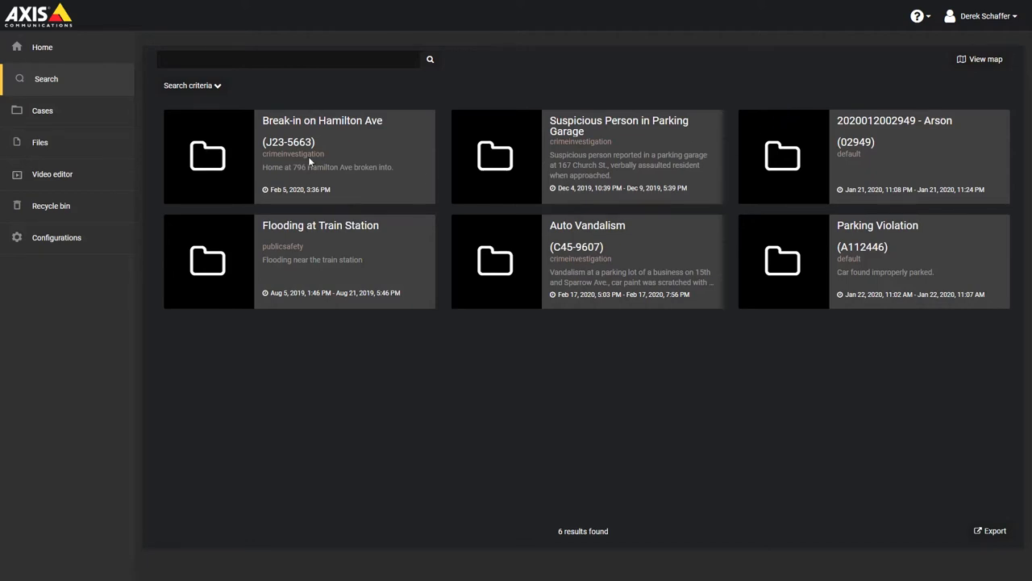
- Open the Break-in on Hamilton Ave case from the search results
{"action": "left_click", "coordinate": [323, 119]}
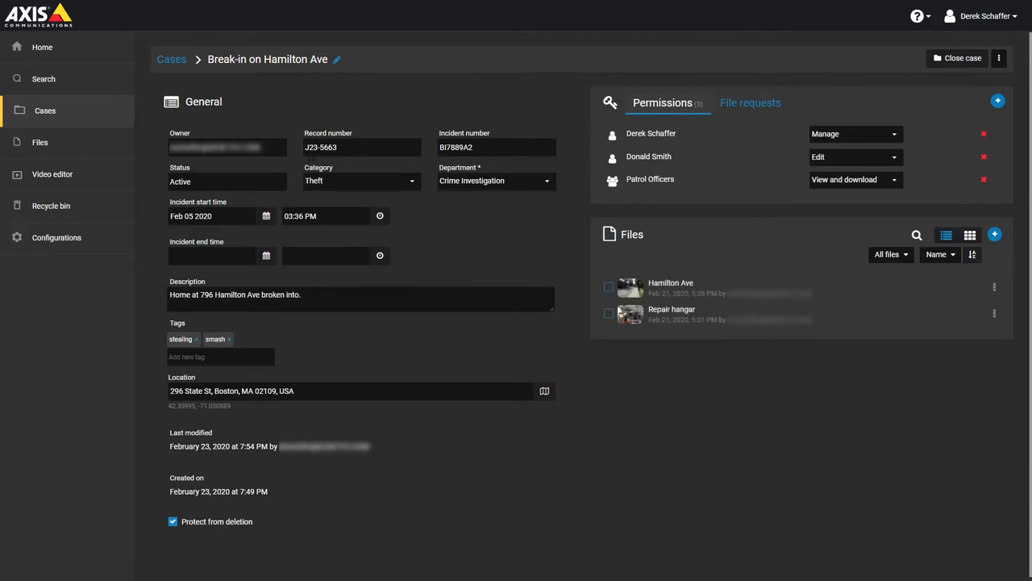
{"action": "mouse_move", "coordinate": [690, 119]}
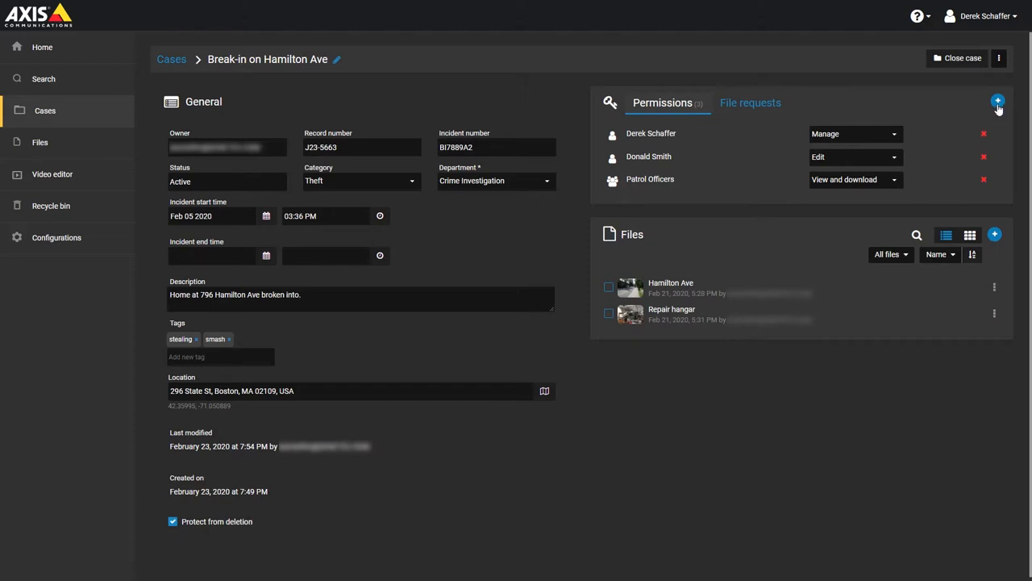
- Add the Day to day operations \ Commanders group with view and download access
{"action": "left_click", "coordinate": [997, 100]}
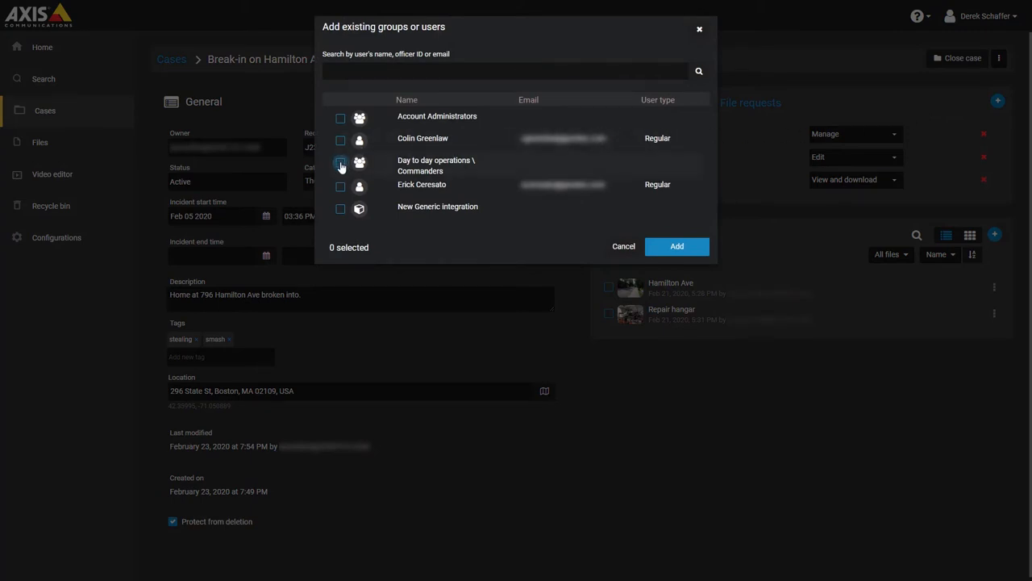
{"action": "left_click", "coordinate": [338, 161]}
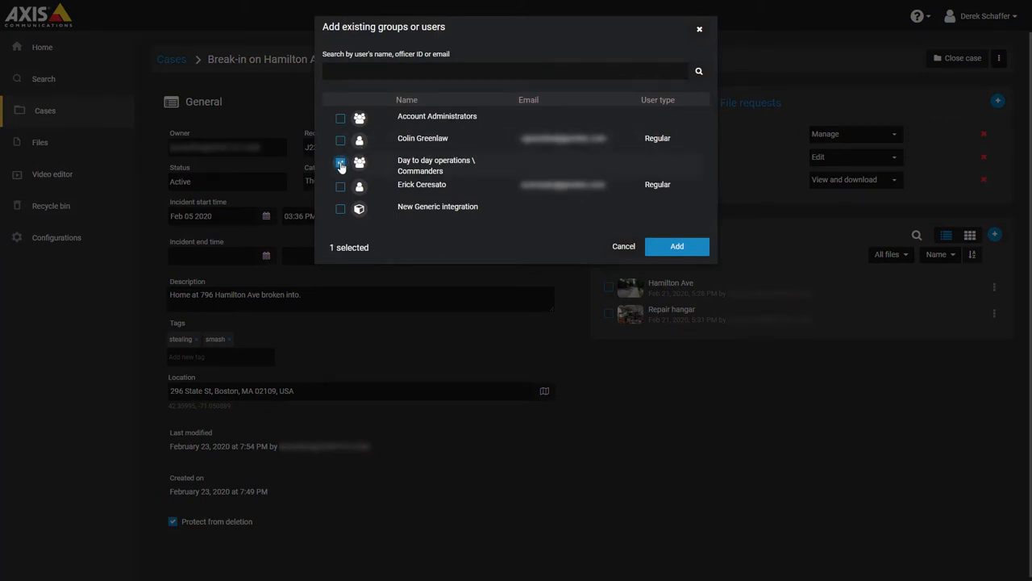
{"action": "left_click", "coordinate": [338, 161]}
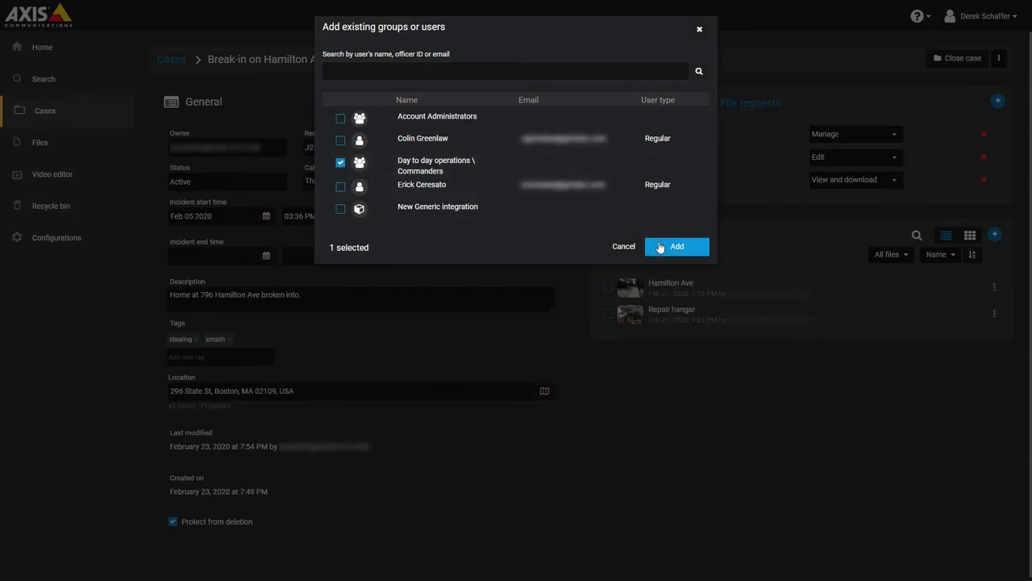
{"action": "left_click", "coordinate": [676, 246]}
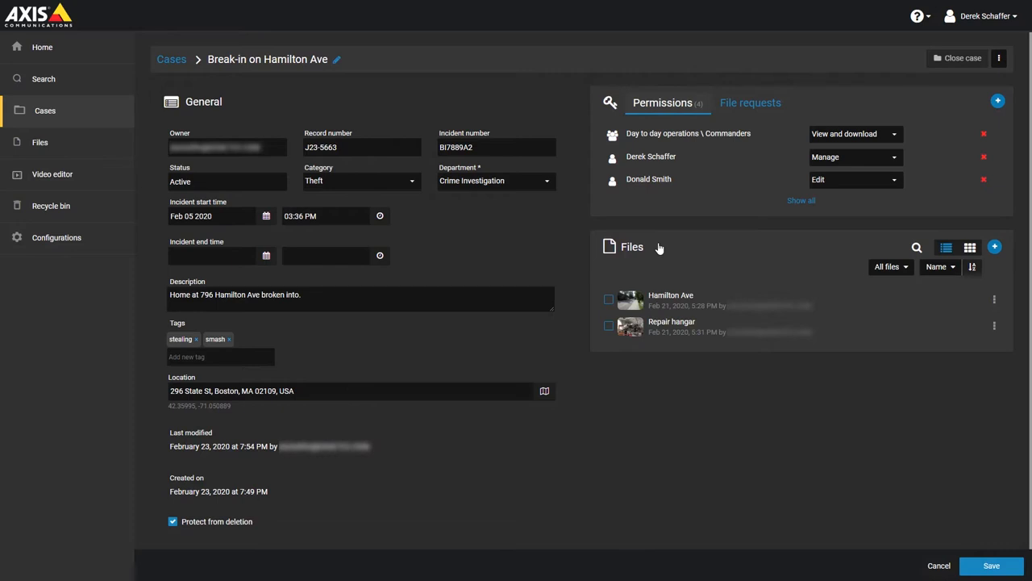
{"action": "mouse_move", "coordinate": [751, 250]}
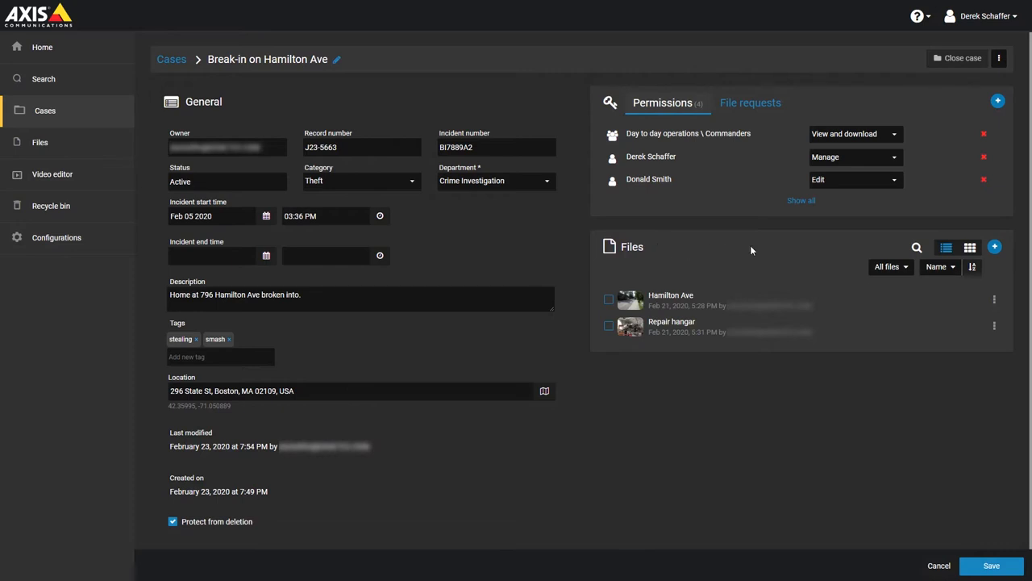
{"action": "mouse_move", "coordinate": [894, 134]}
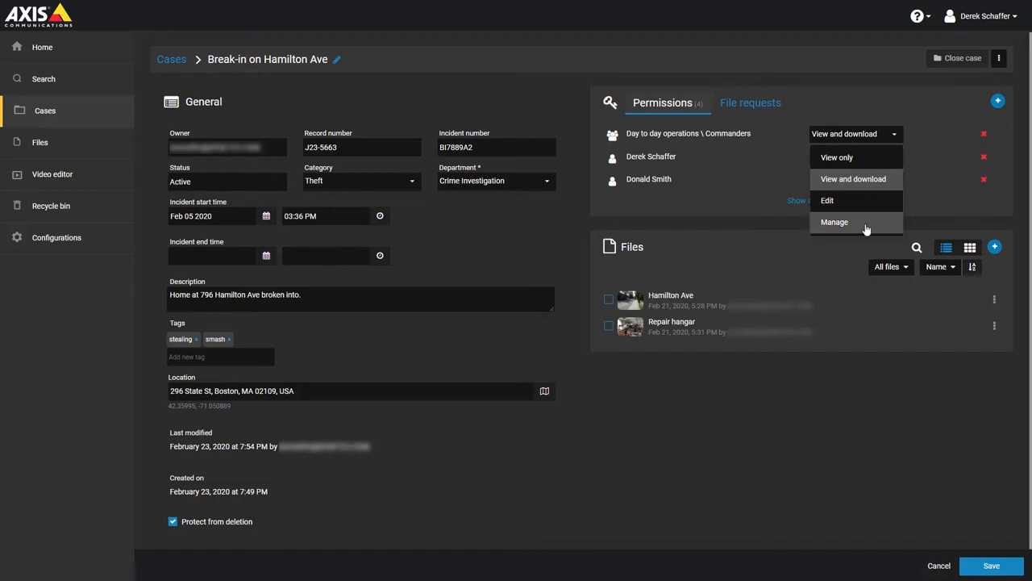
- Change the Commanders group's permission from view and download to Manage
{"action": "left_click", "coordinate": [835, 223]}
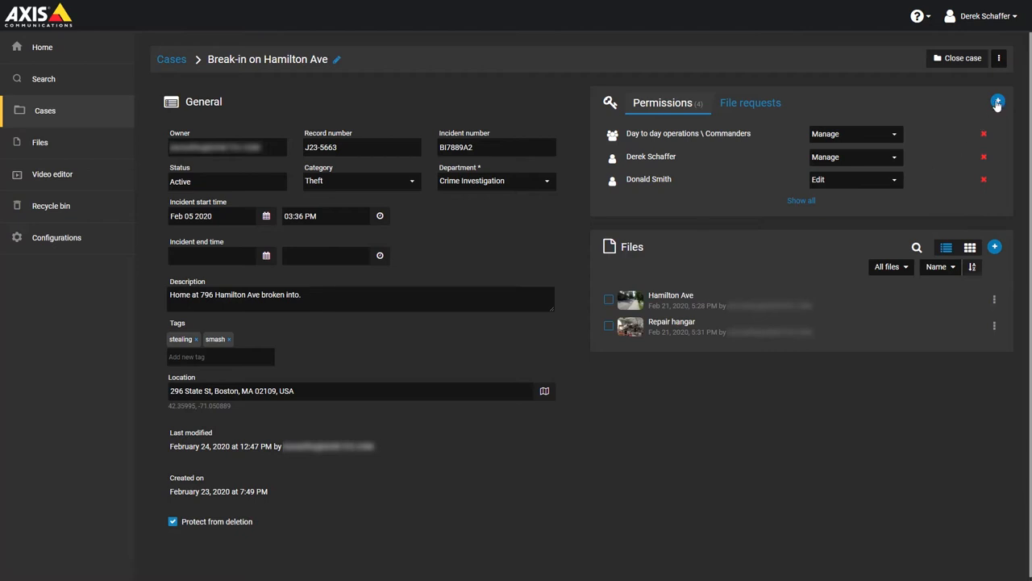
- Bring up the Add existing groups or users dialog from the Permissions panel
{"action": "left_click", "coordinate": [997, 104]}
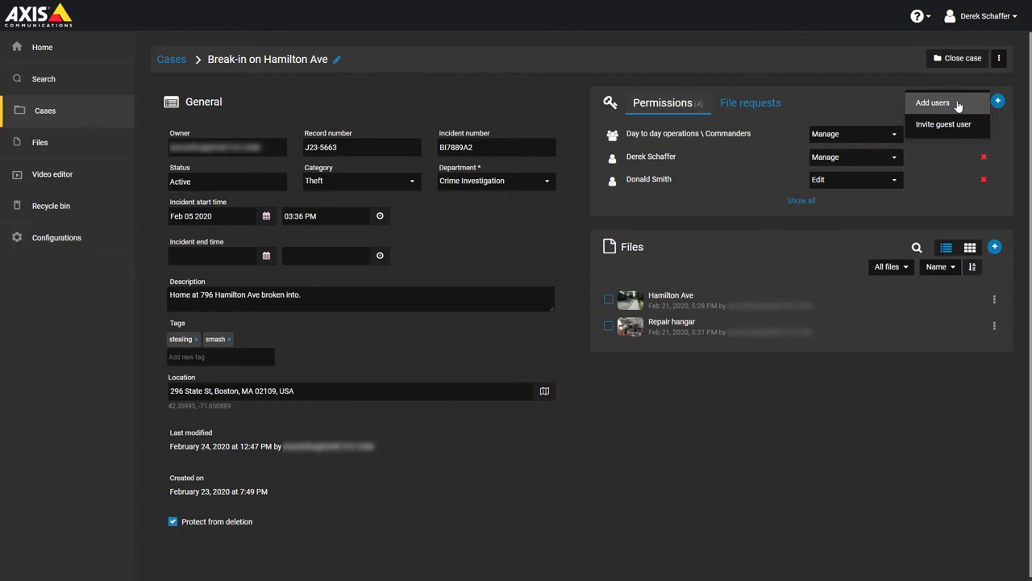
{"action": "mouse_move", "coordinate": [958, 107]}
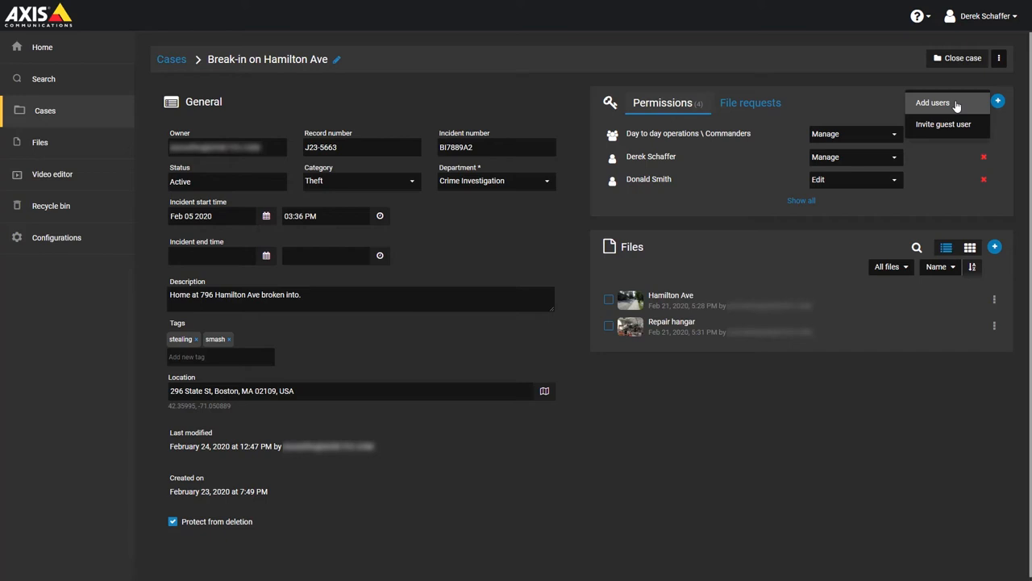
{"action": "left_click", "coordinate": [932, 103]}
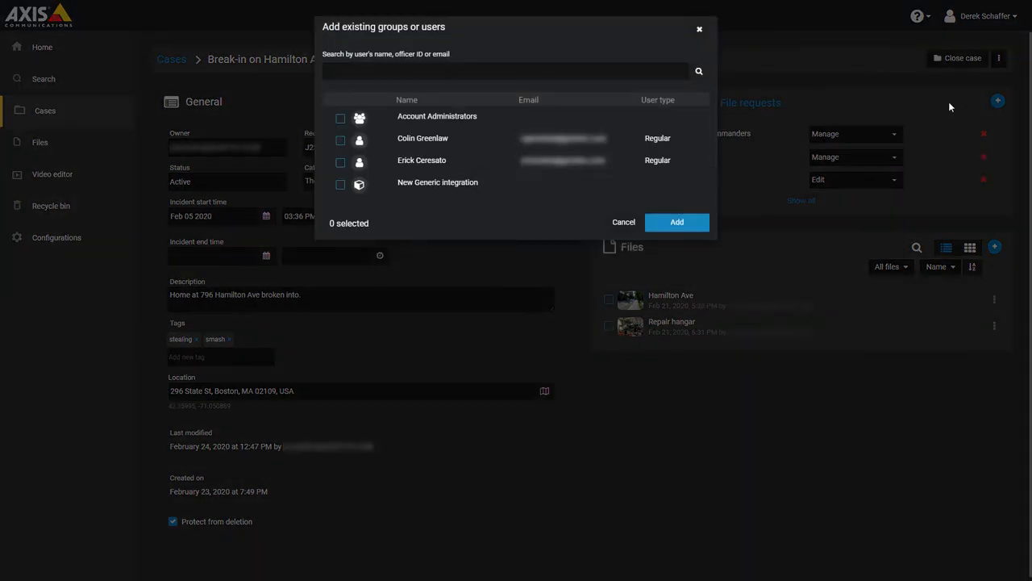
- Search for a user by email address in the Add existing groups or users dialog
{"action": "left_click", "coordinate": [507, 71]}
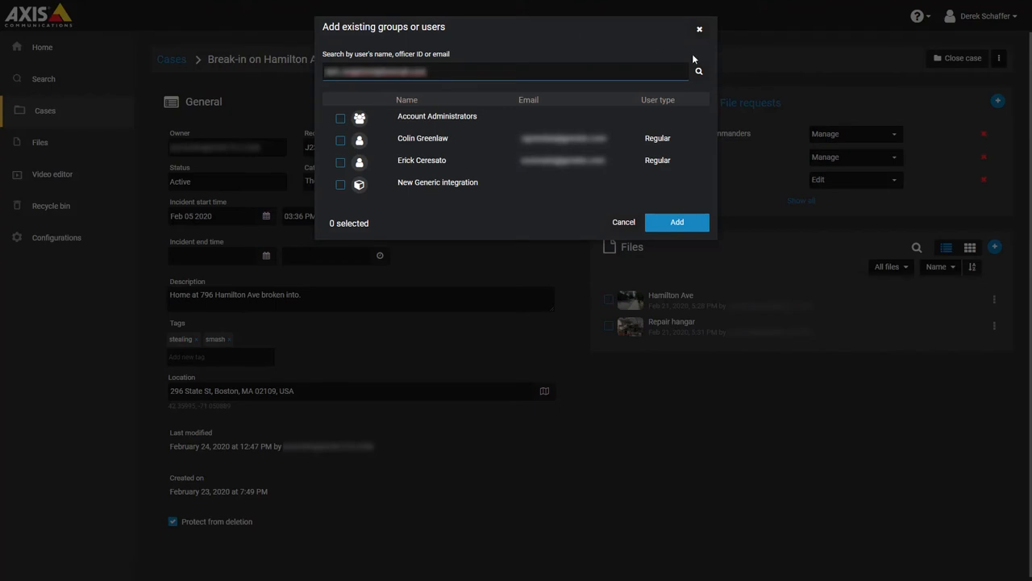
{"action": "left_click", "coordinate": [698, 71]}
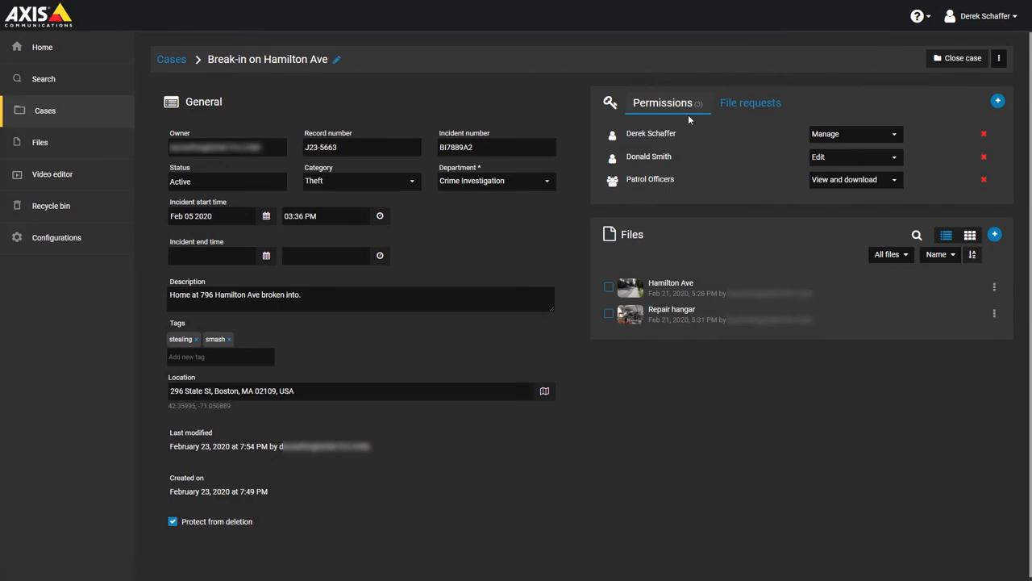
{"action": "mouse_move", "coordinate": [978, 132]}
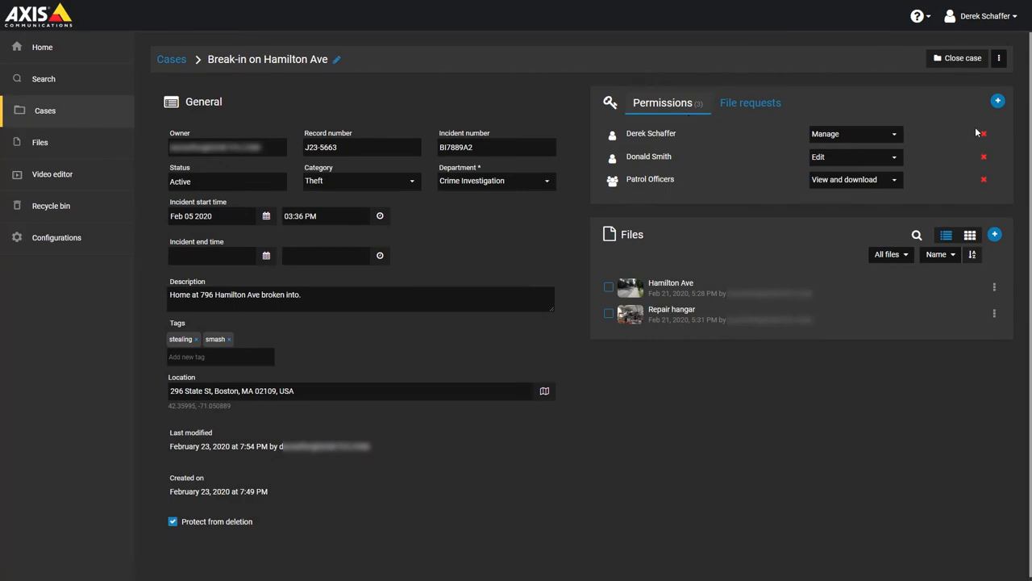
- Bring up the Invite guest user form from the Permissions panel
{"action": "left_click", "coordinate": [997, 100]}
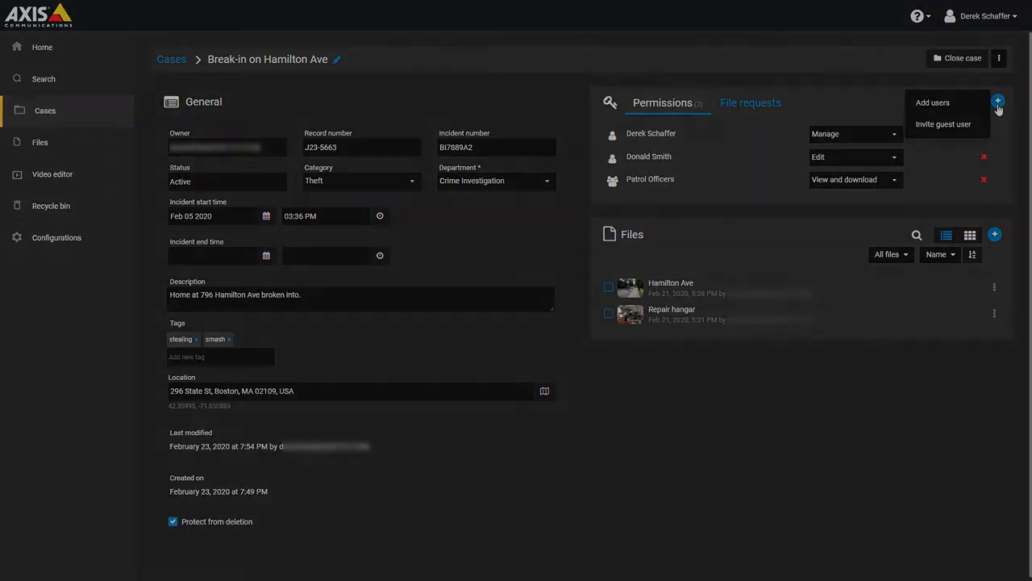
{"action": "left_click", "coordinate": [944, 122]}
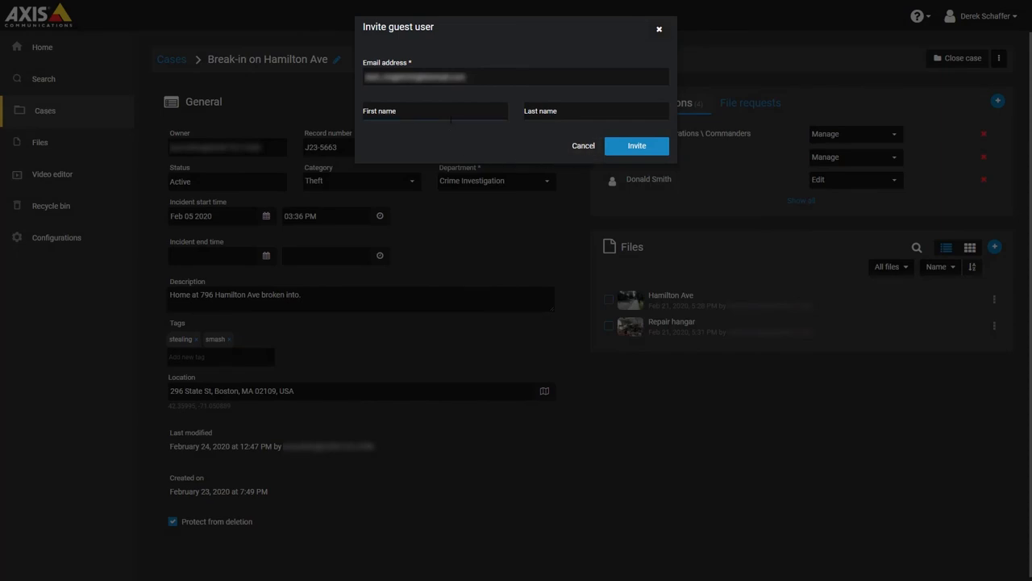
{"action": "type", "text": "Bruc"}
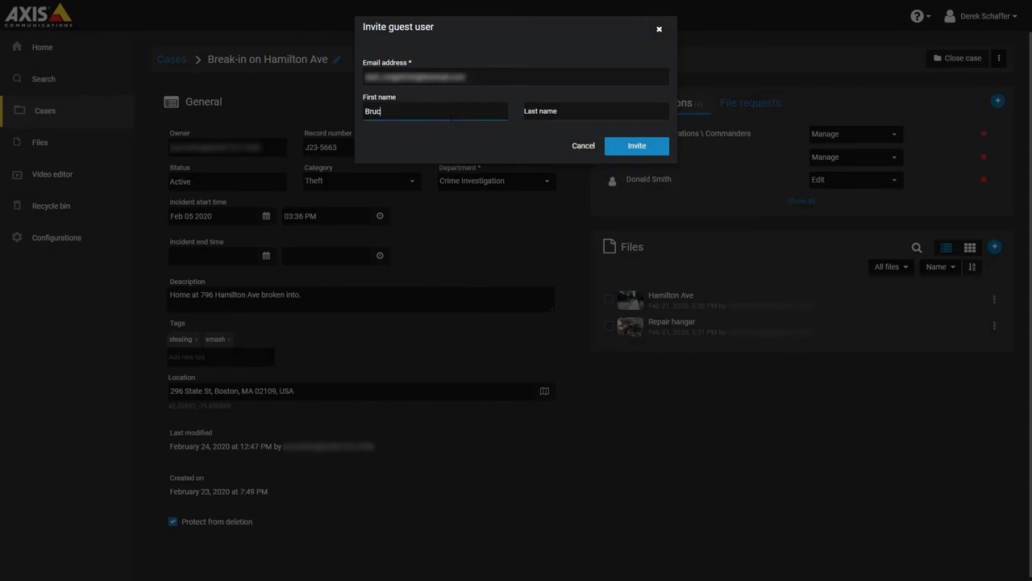
{"action": "left_click", "coordinate": [596, 112]}
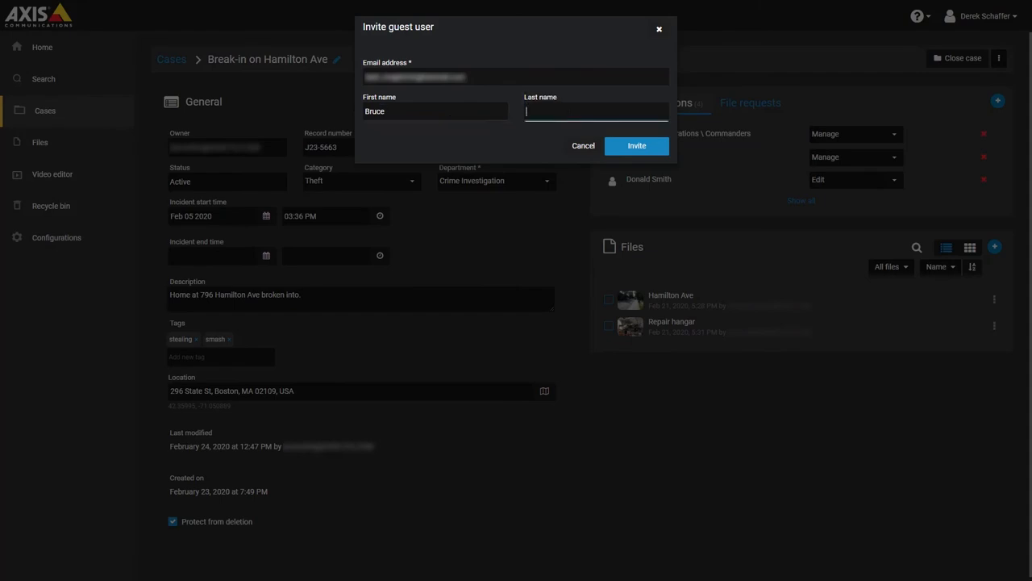
{"action": "type", "text": "Parker"}
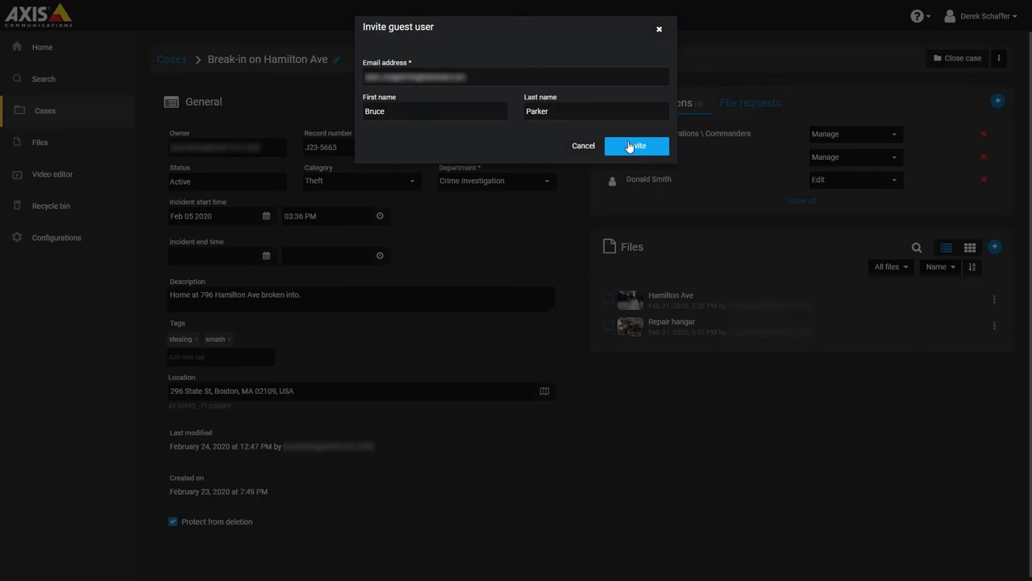
{"action": "left_click", "coordinate": [636, 145]}
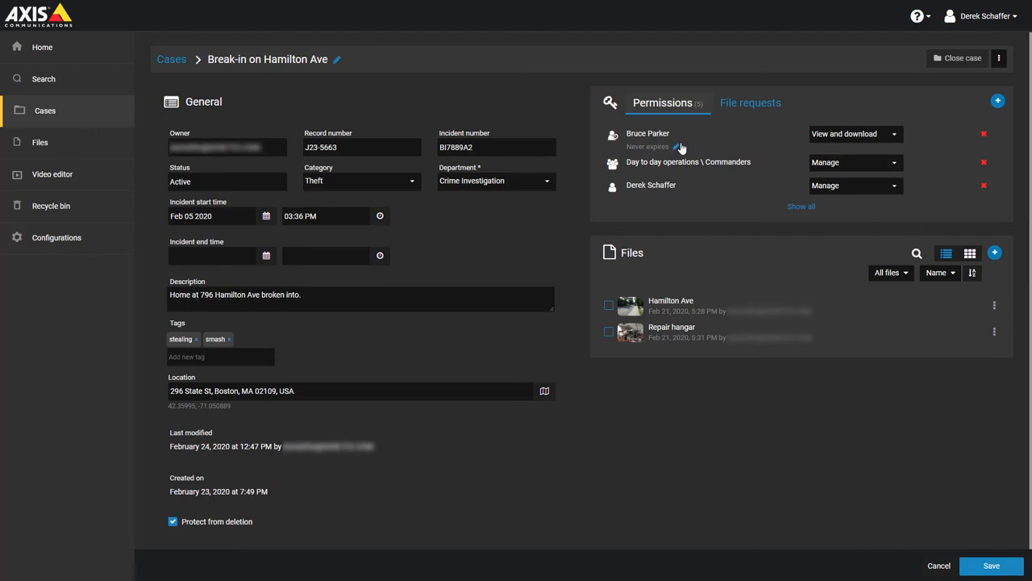
{"action": "left_click", "coordinate": [678, 147]}
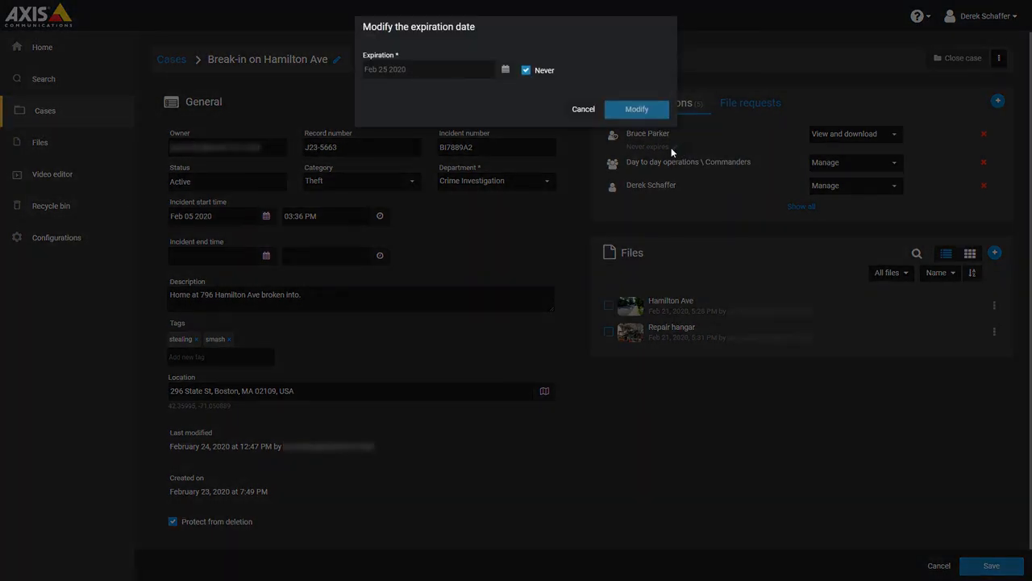
{"action": "mouse_move", "coordinate": [507, 74]}
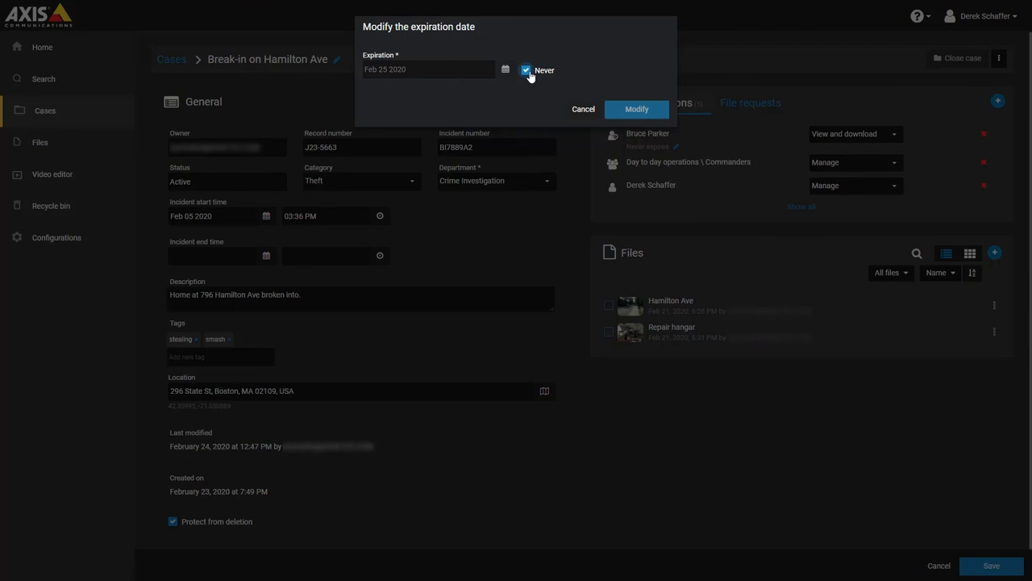
{"action": "left_click", "coordinate": [526, 71]}
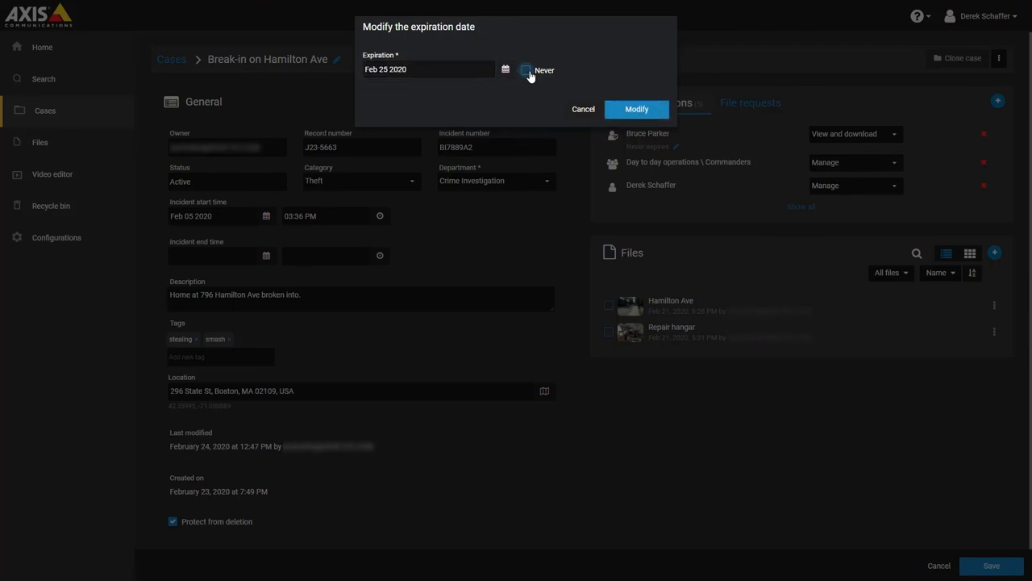